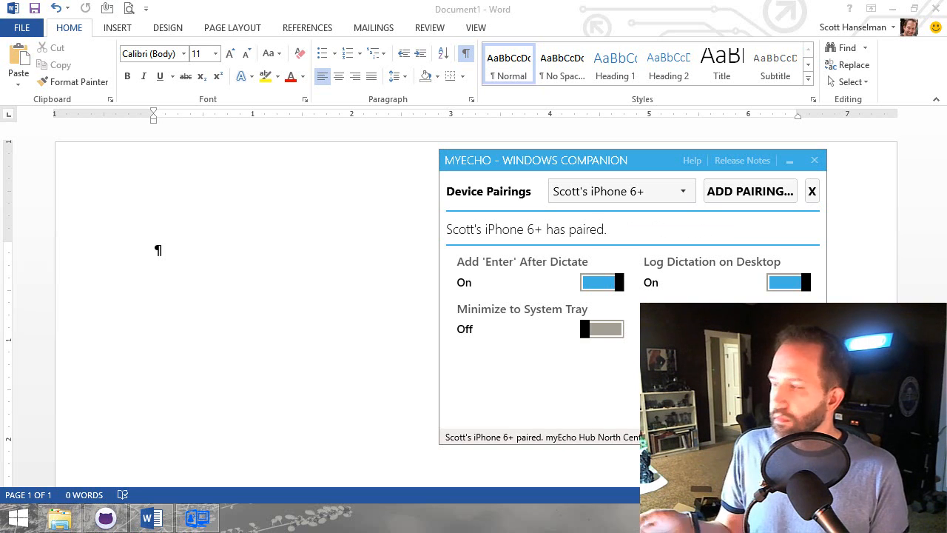
{"action": "mouse_move", "coordinate": [226, 277]}
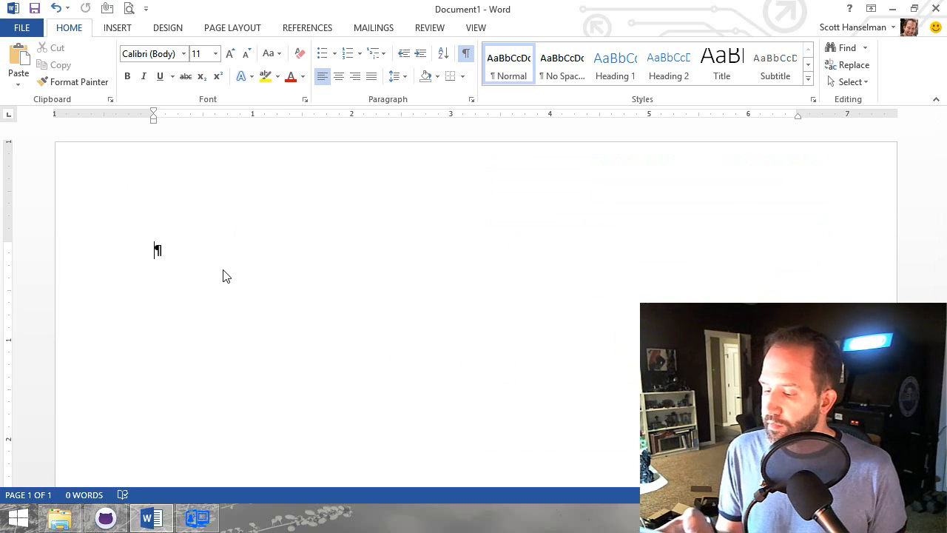
{"action": "type", "text": "And basically I can just start talking to Siri, I can use punctuation! It's #awesome"}
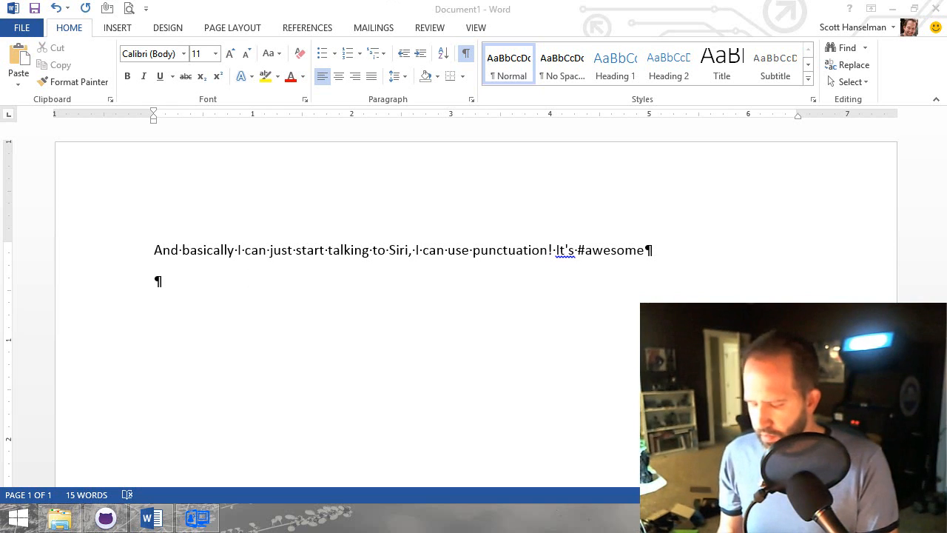
{"action": "mouse_move", "coordinate": [196, 301]}
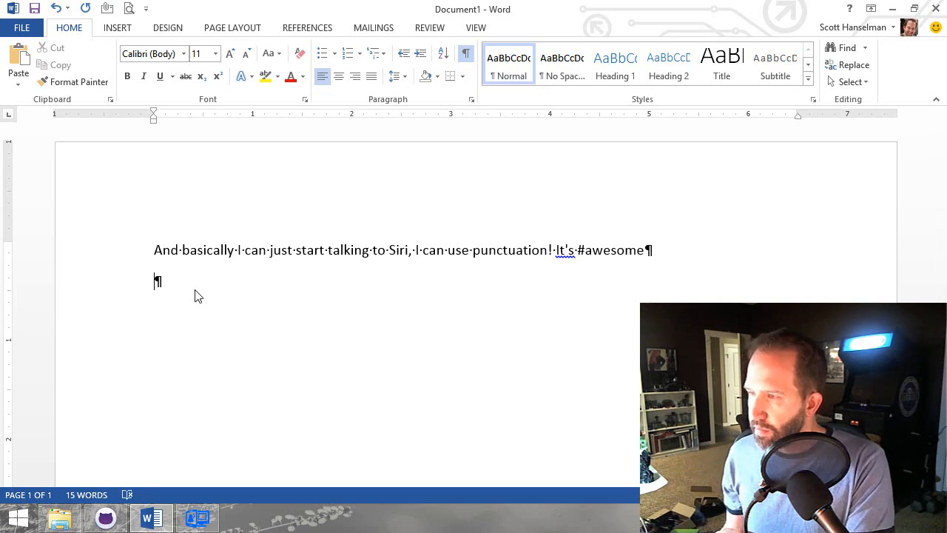
{"action": "type", "text": "Bienvenidos como está usted tanto tiempo sin verte"}
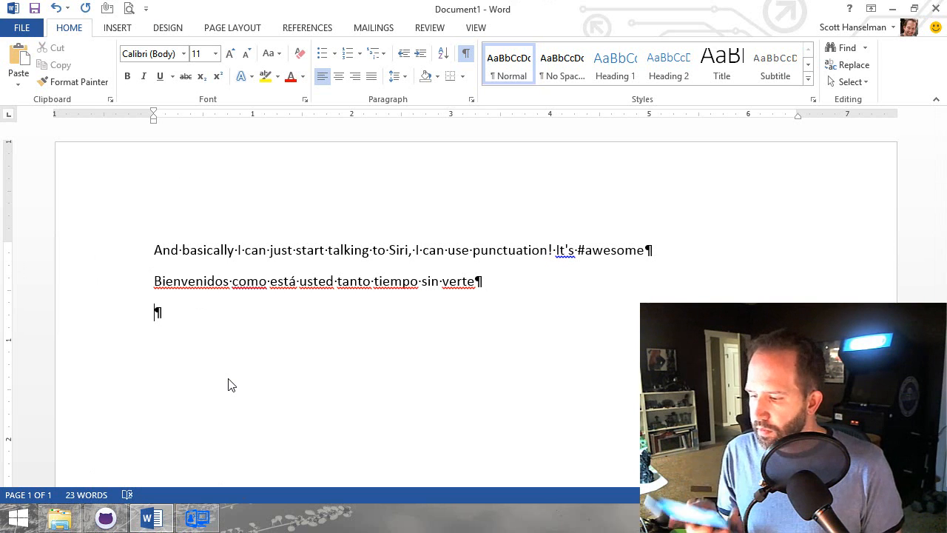
{"action": "type", "text": "Bonjour ça va ça va longtemps"}
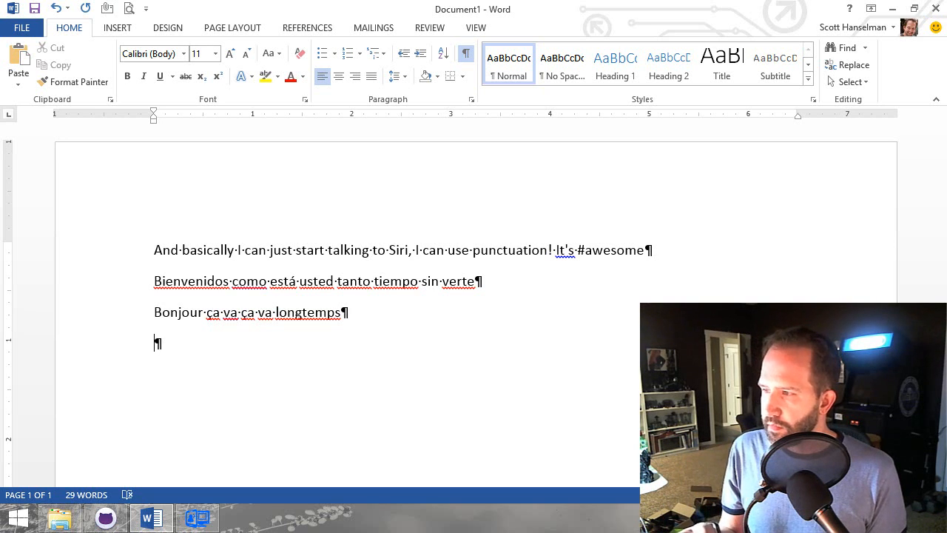
{"action": "type", "text": "こんにちは久しぶり"}
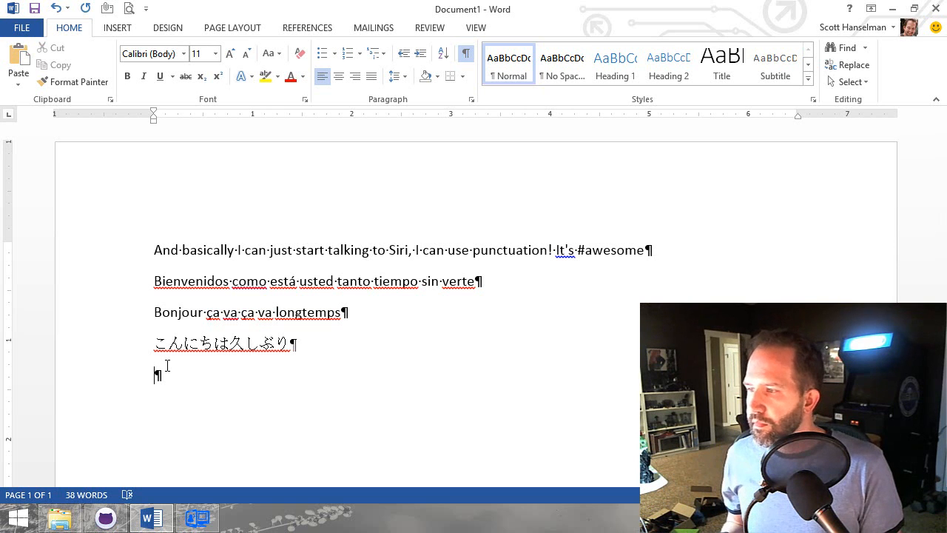
{"action": "type", "text": "你好吗好久不见"}
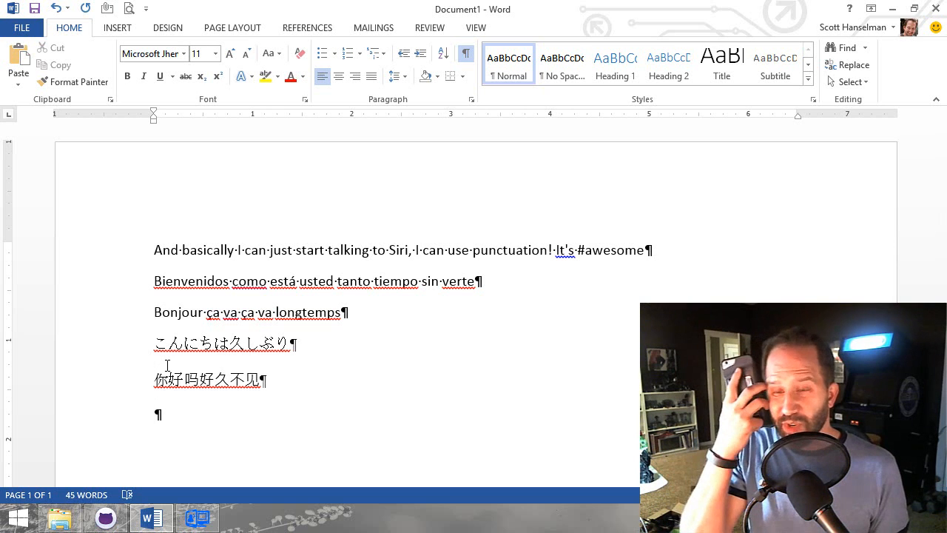